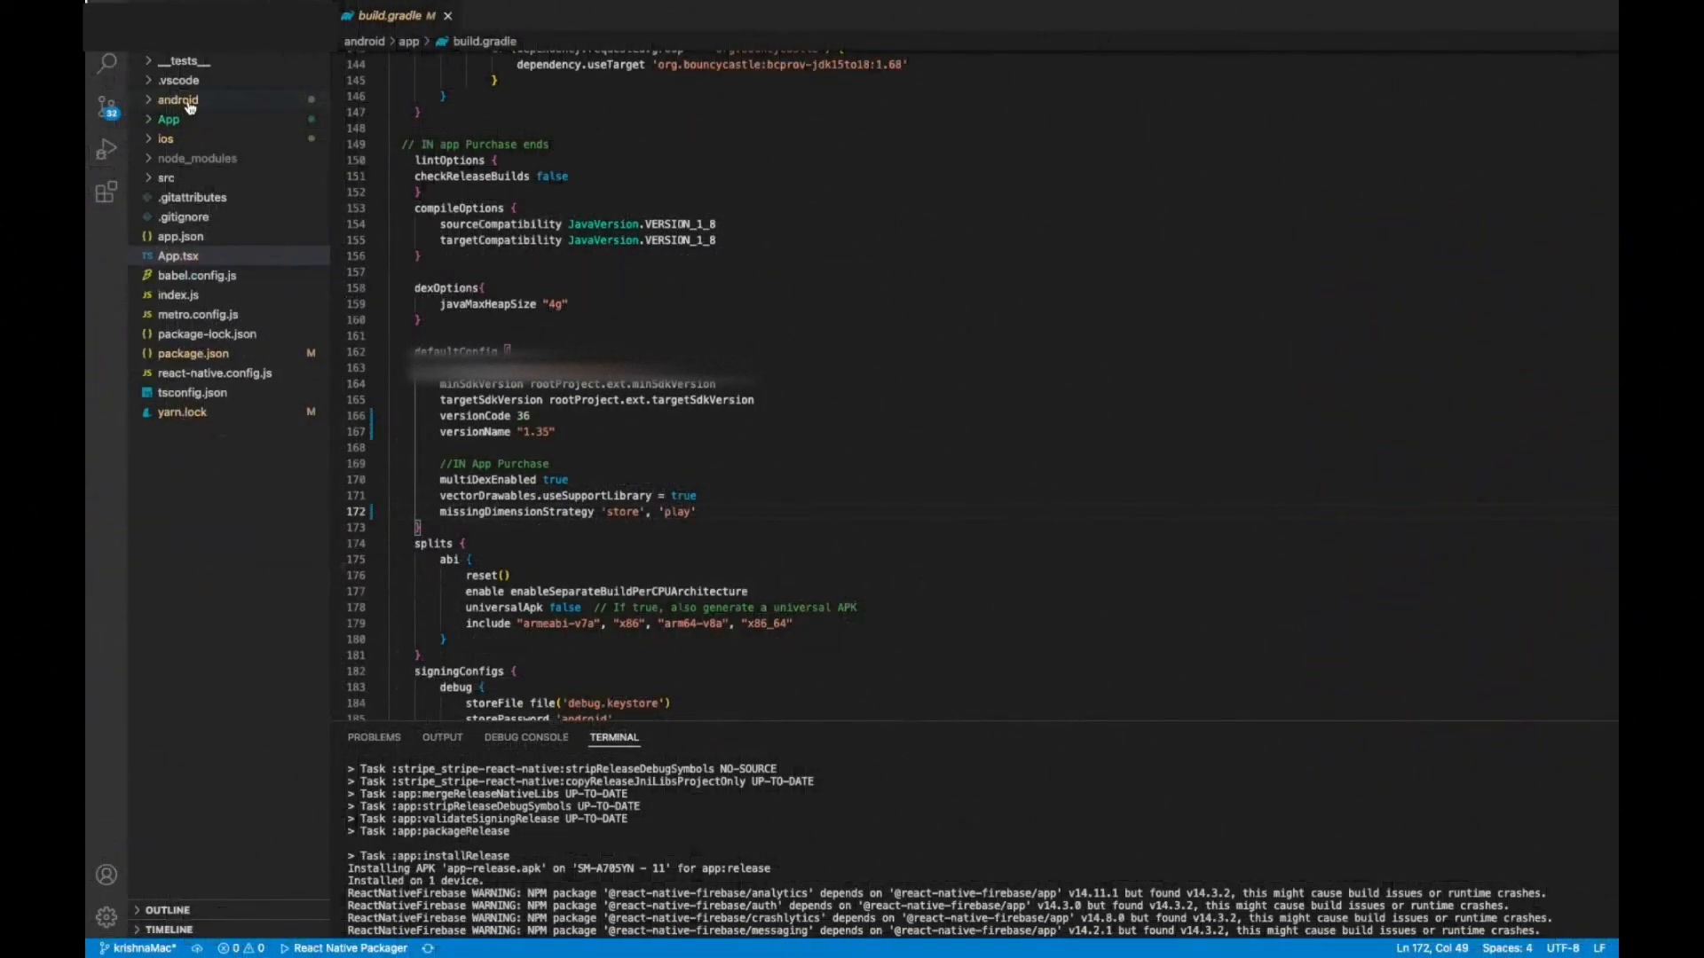
mouse_move(178, 99)
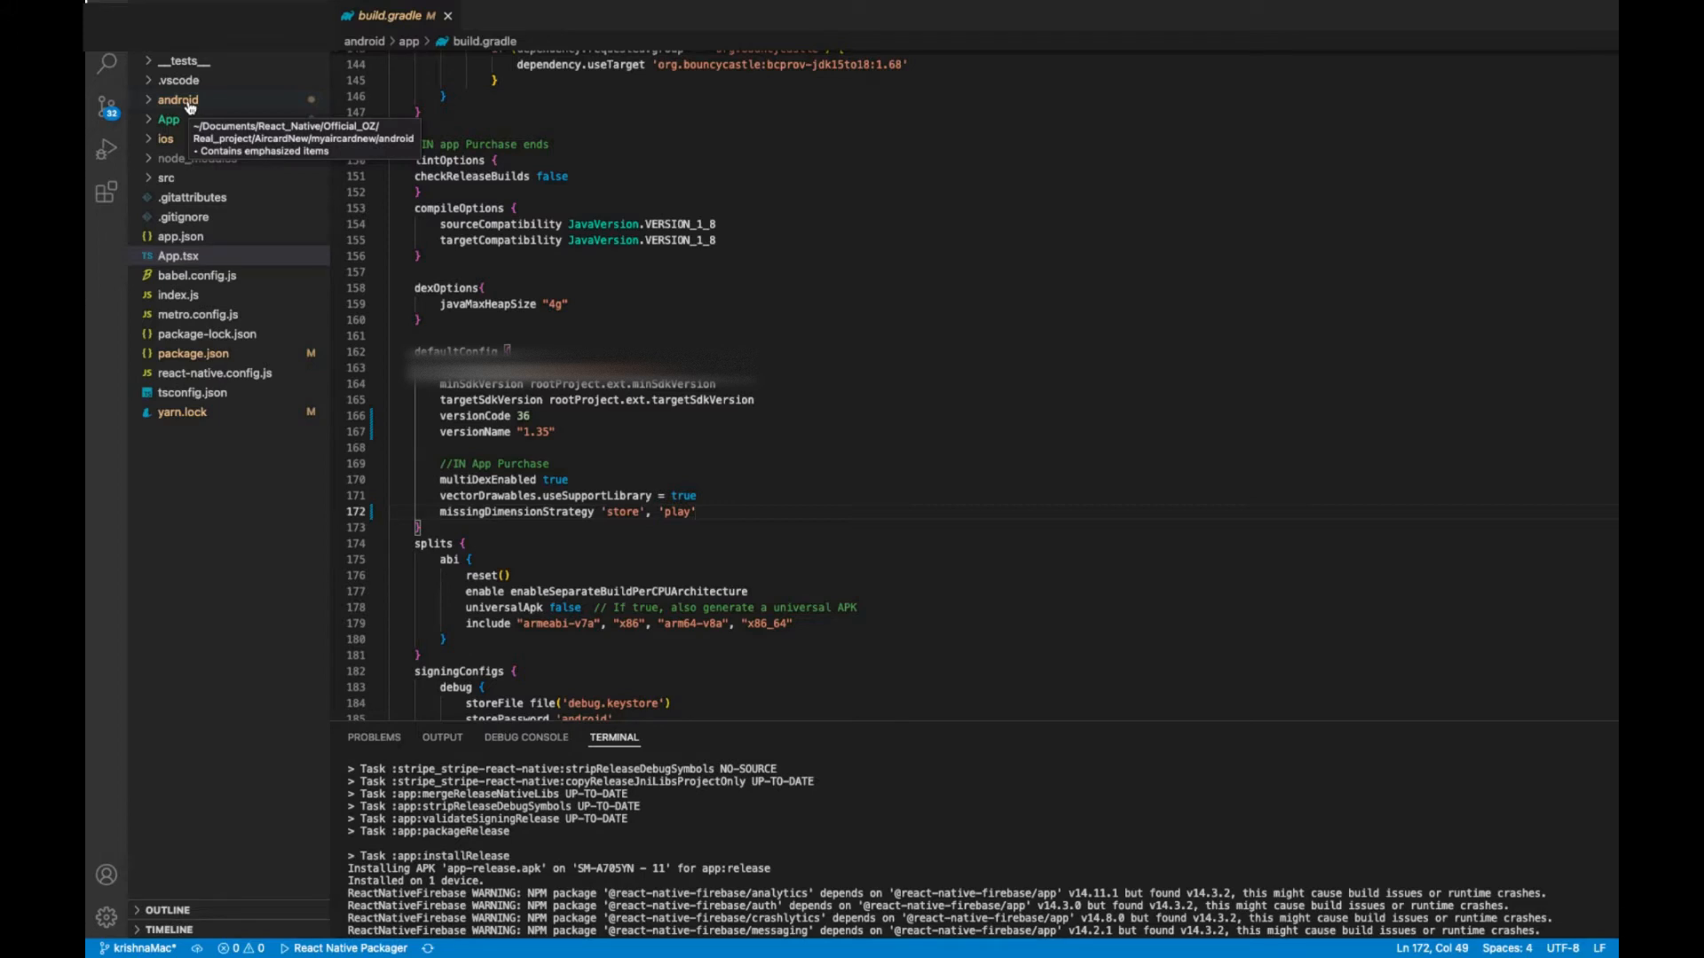
- Reveal android/app/build.gradle in the Explorer tree and bring it into the editor
click(177, 100)
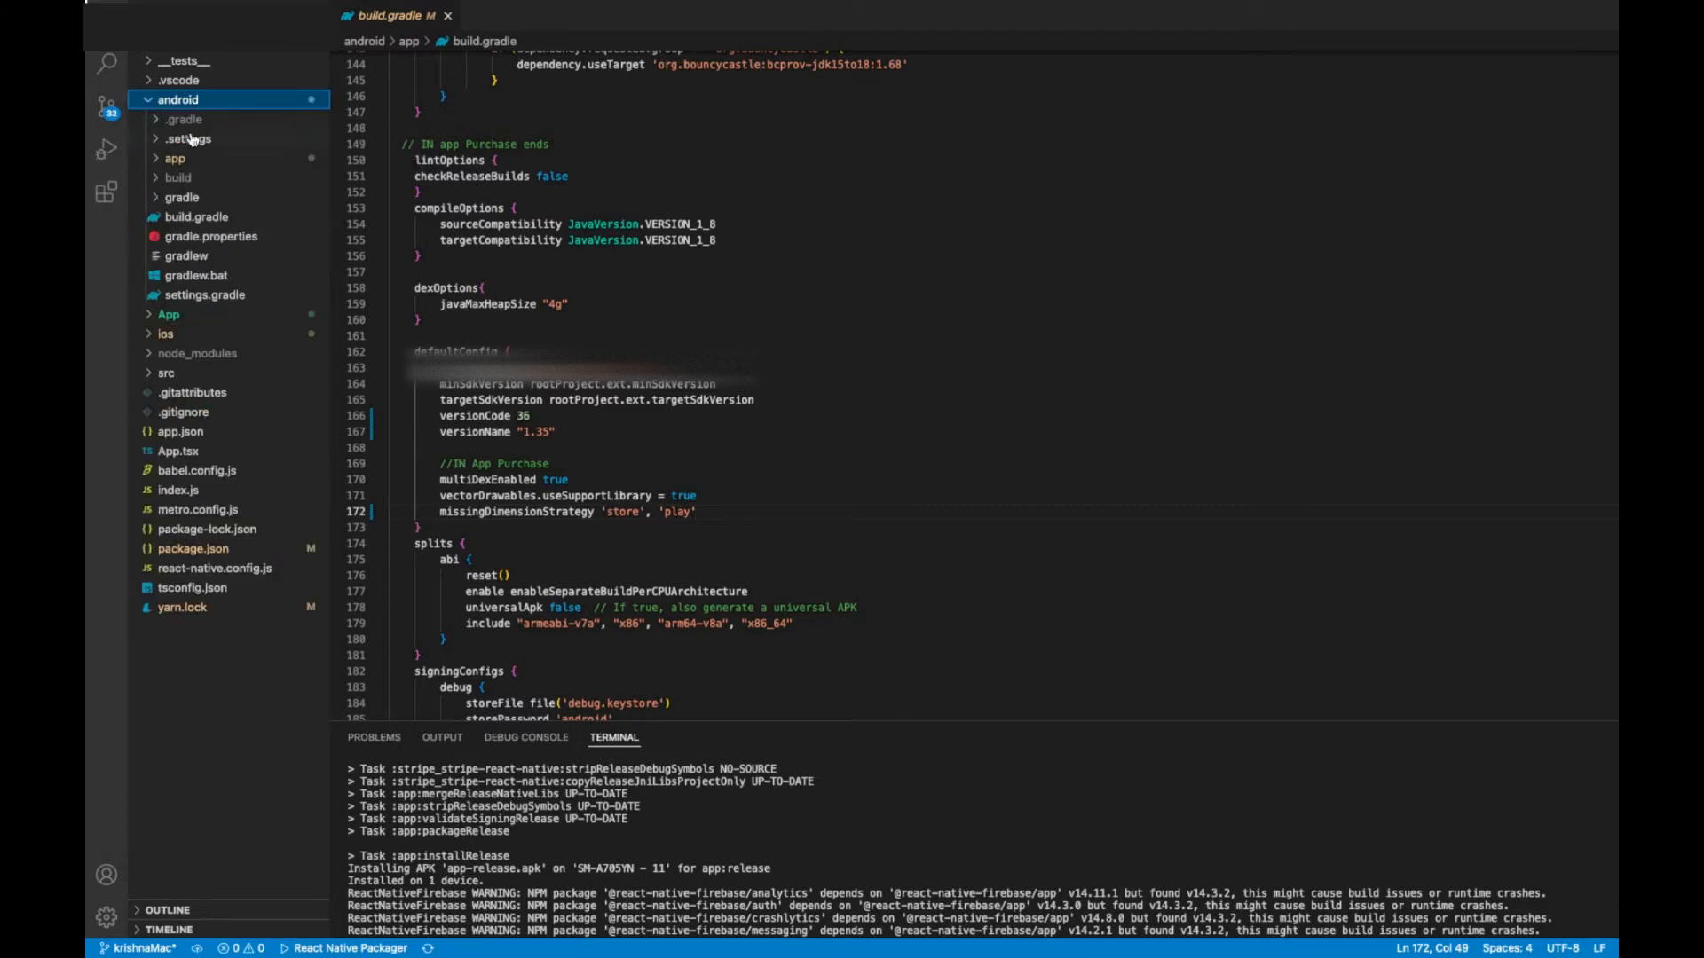
click(174, 158)
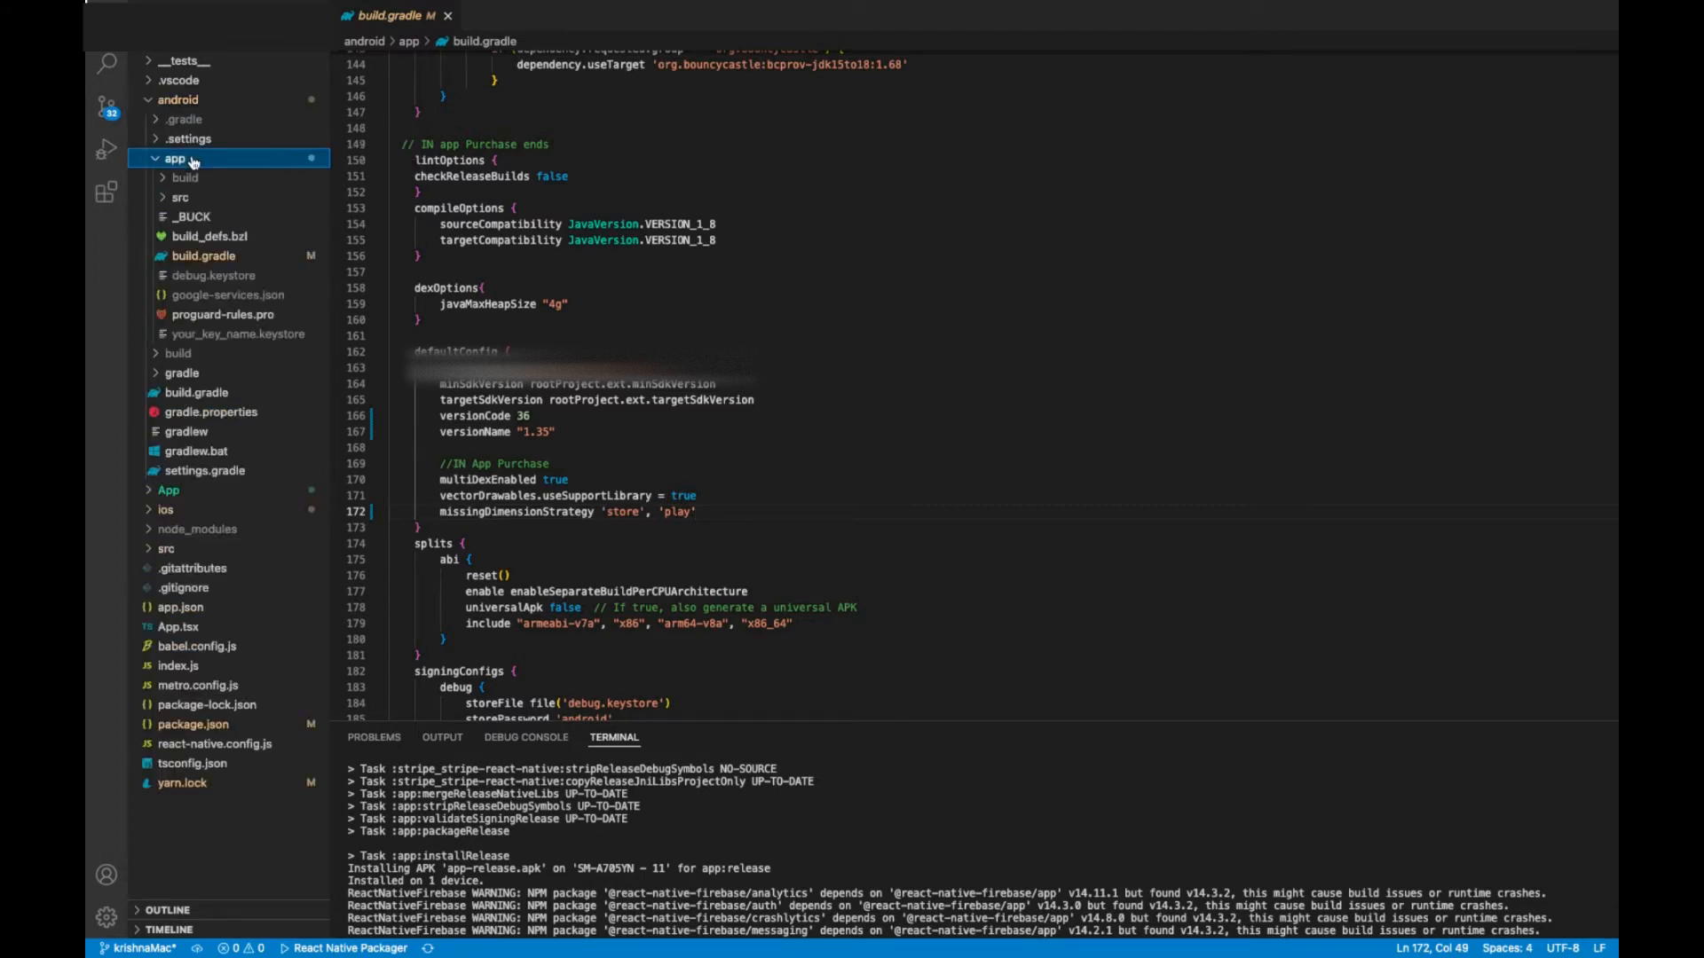
mouse_move(199, 256)
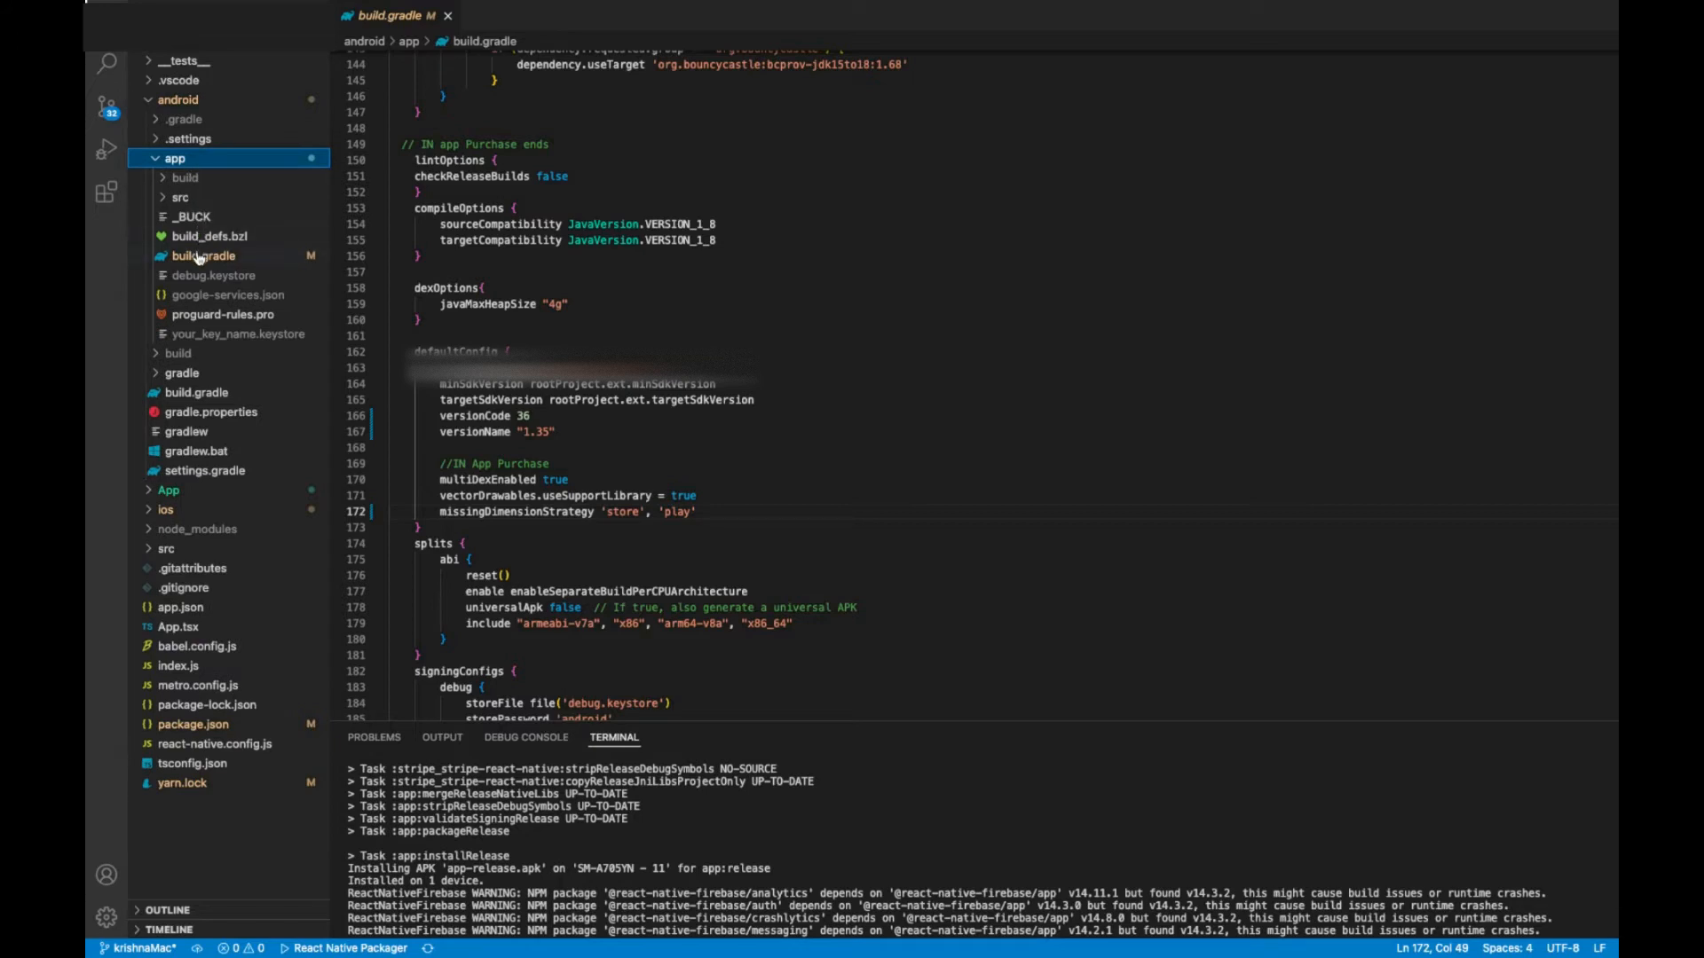
click(202, 256)
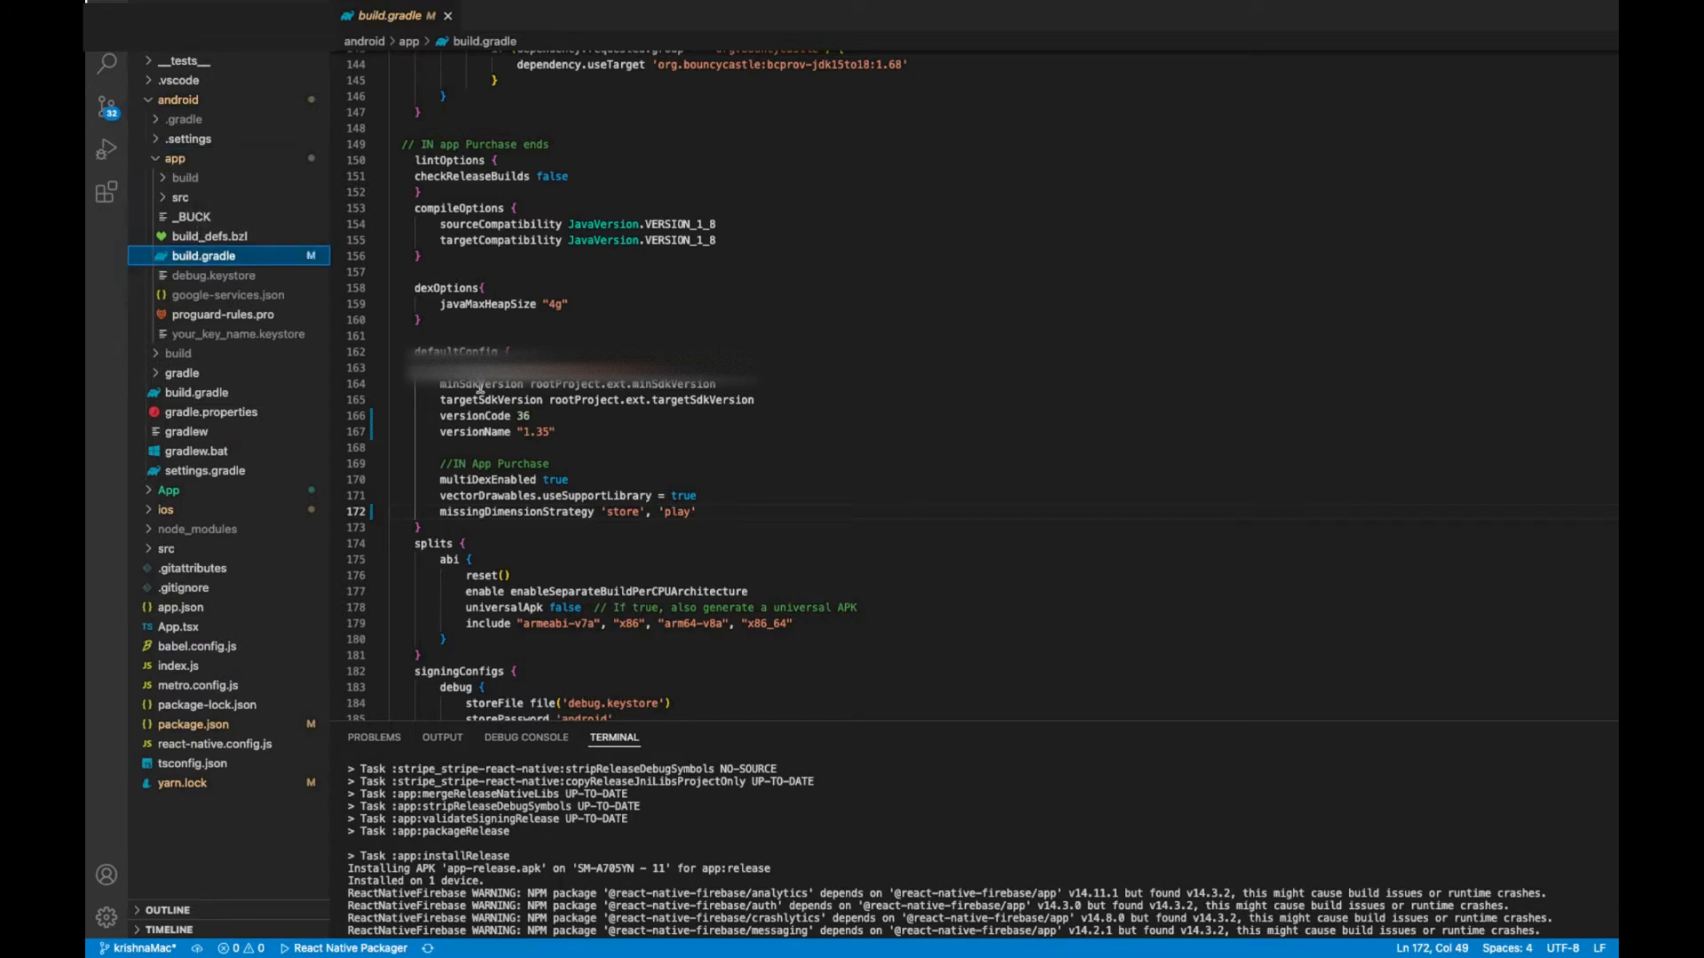
mouse_move(679, 522)
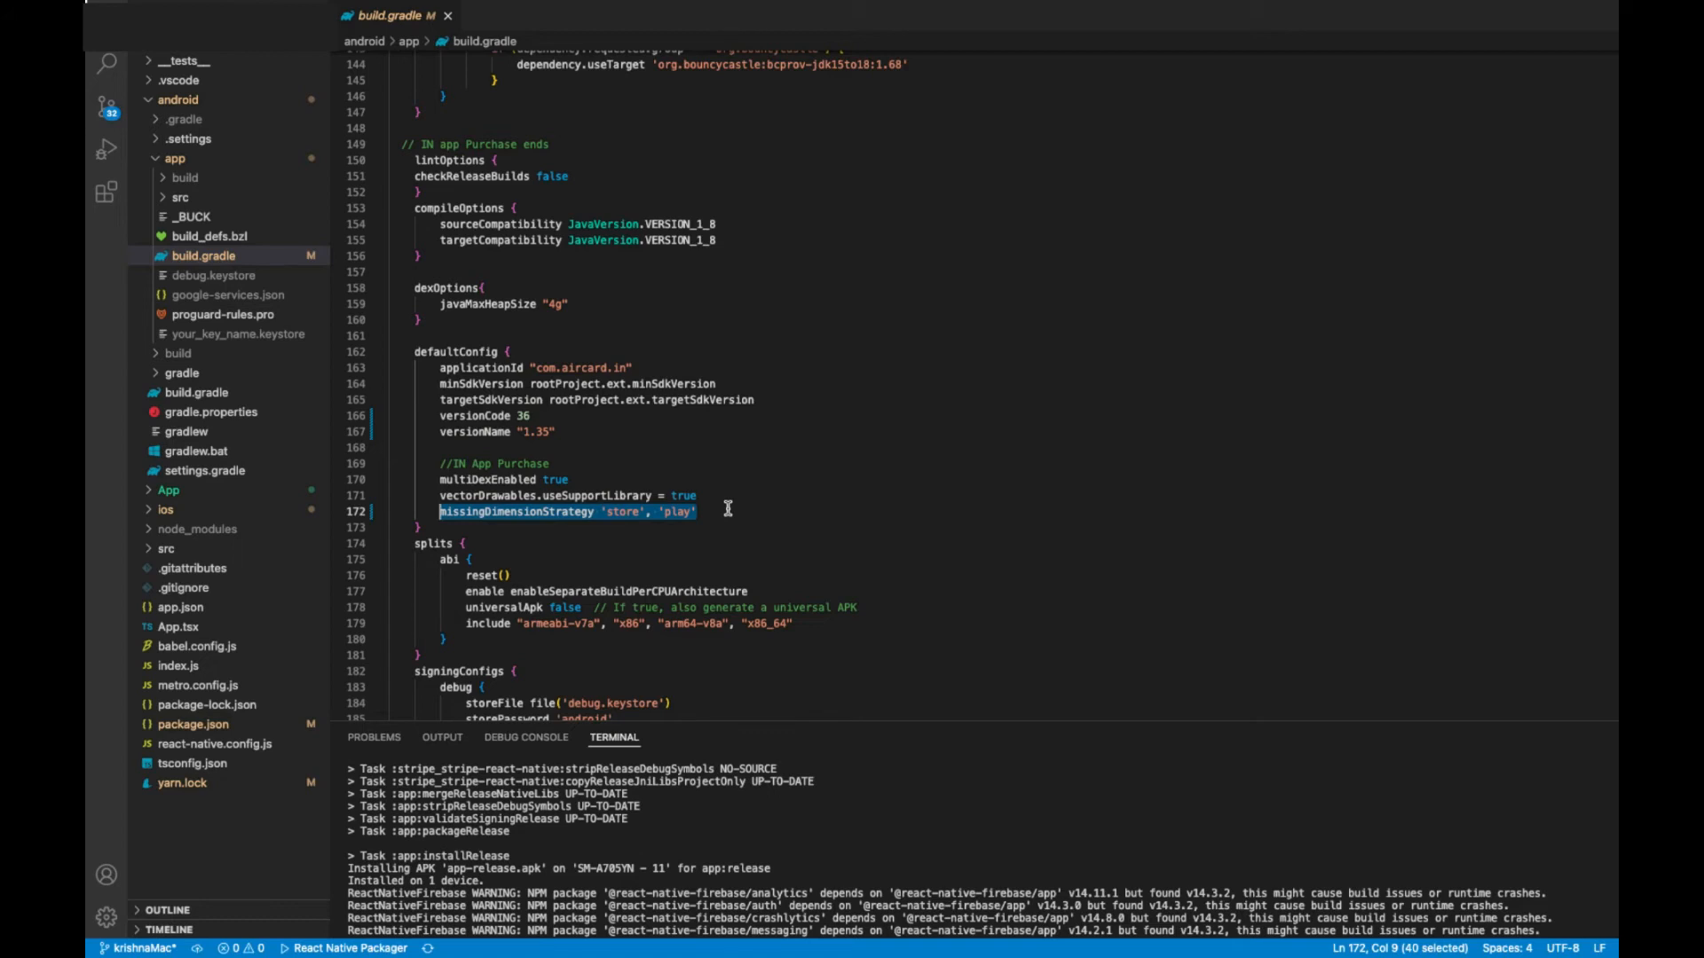
click(699, 512)
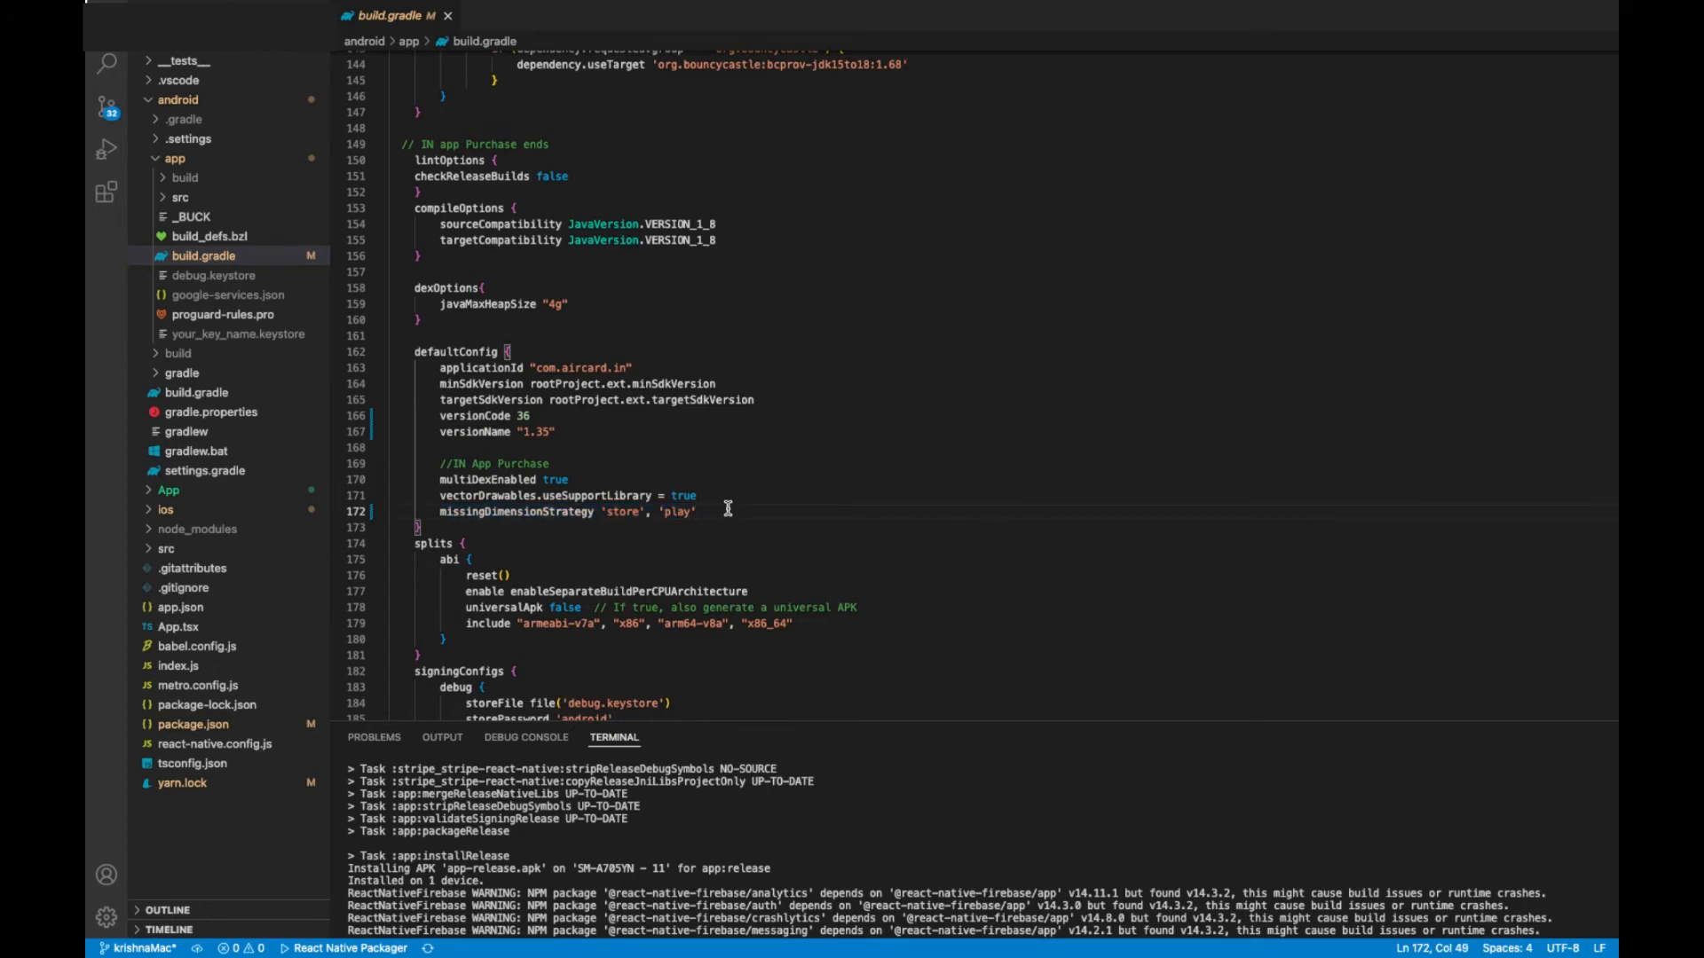